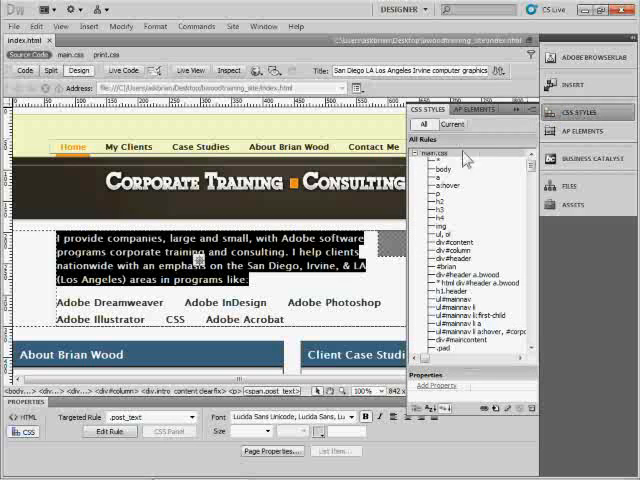
# Collapse main.css, expand the embedded <style> block and select its post_text rule.
pyautogui.click(416, 152)
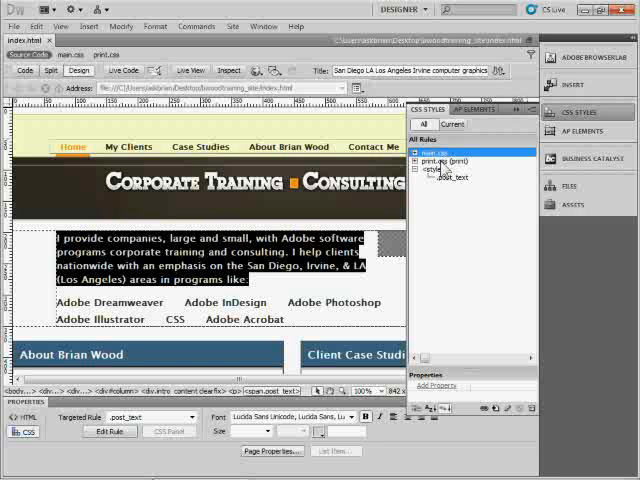
pyautogui.click(448, 160)
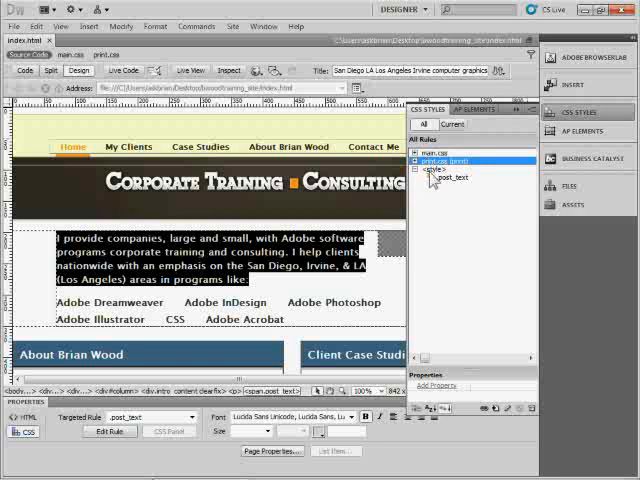
pyautogui.click(436, 168)
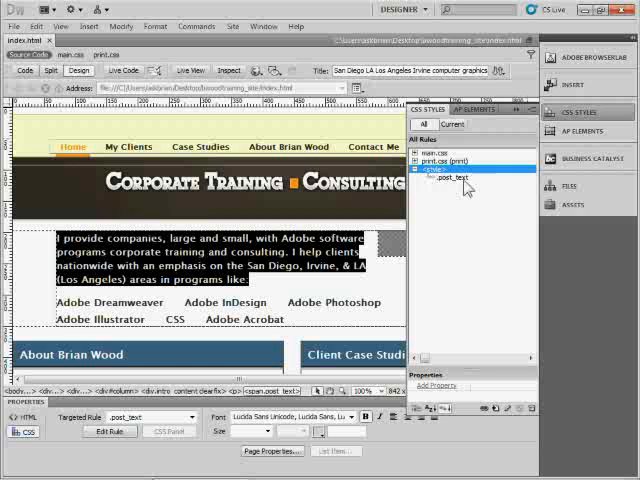
pyautogui.moveTo(448, 184)
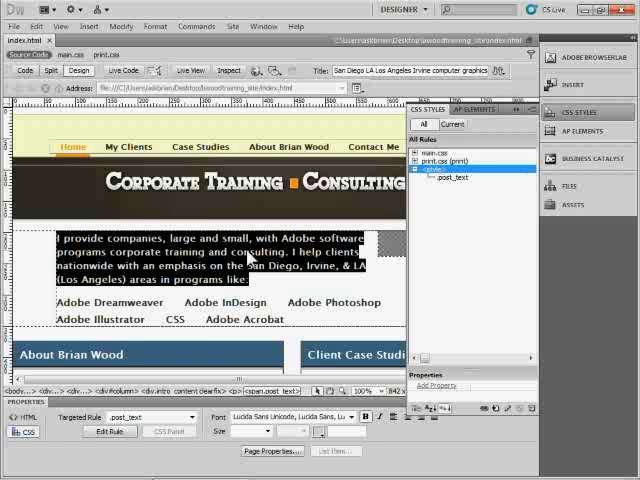
pyautogui.click(452, 178)
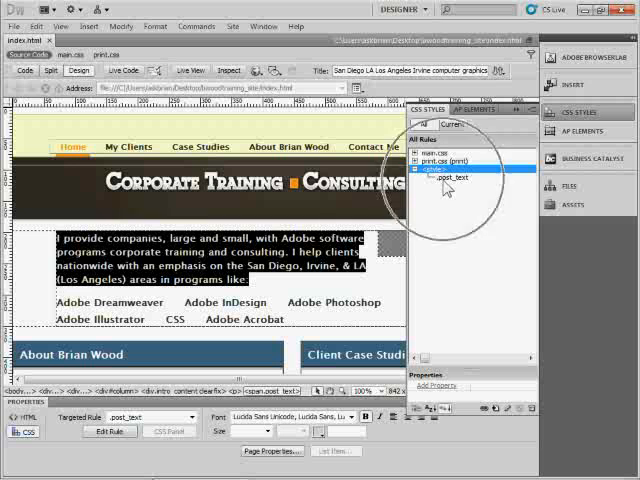
# Jump to the post_text rule's code via Go to Code, opening Split view.
pyautogui.rightClick(452, 176)
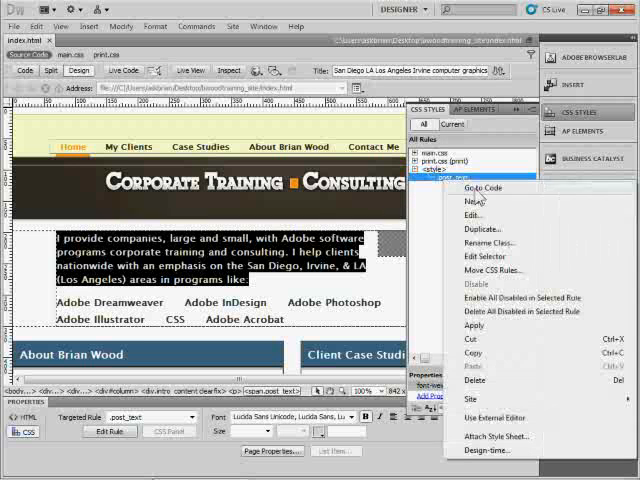
pyautogui.click(480, 188)
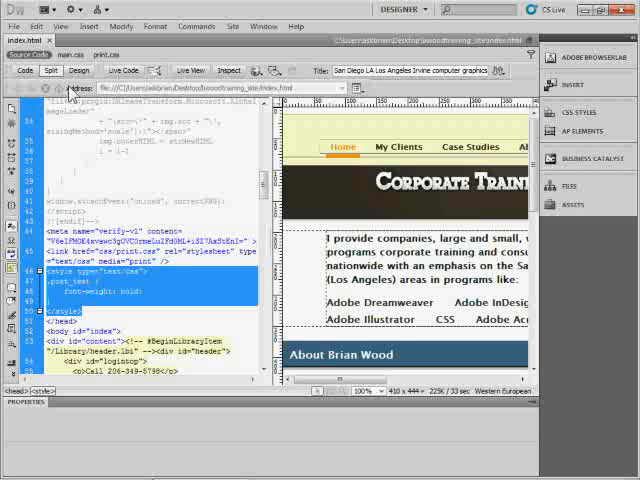
# Back in Design view, start Move CSS Rules for post_text with main.css as the destination.
pyautogui.click(572, 112)
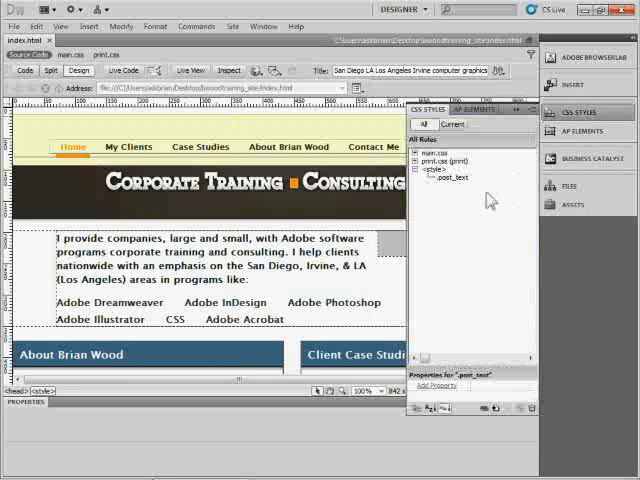
pyautogui.click(456, 176)
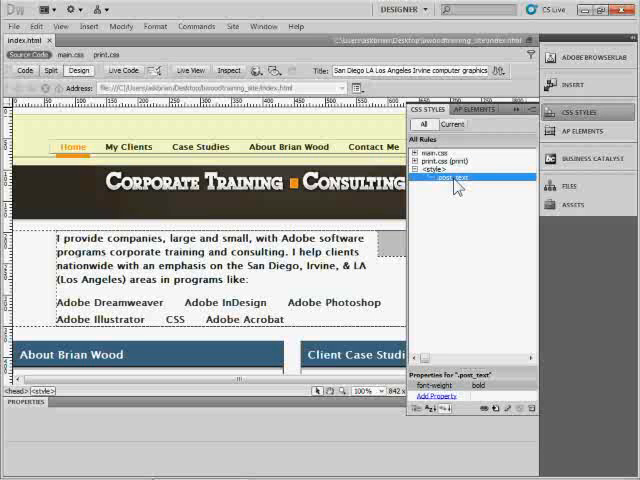
pyautogui.rightClick(458, 178)
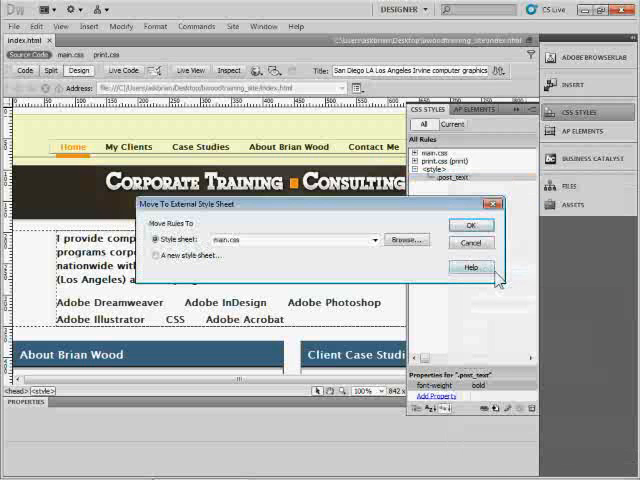
pyautogui.moveTo(458, 202)
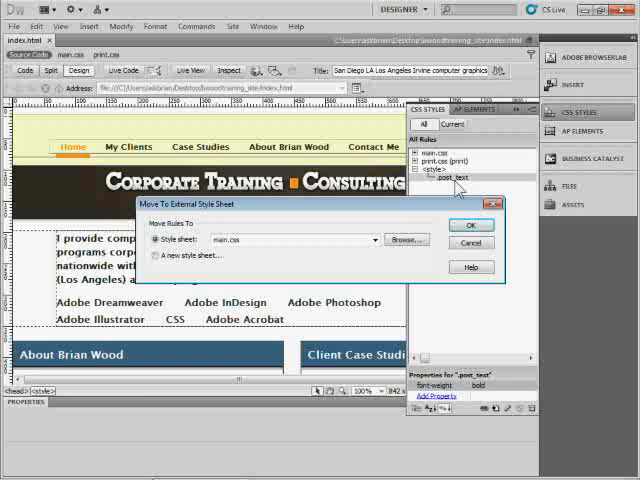
pyautogui.click(374, 240)
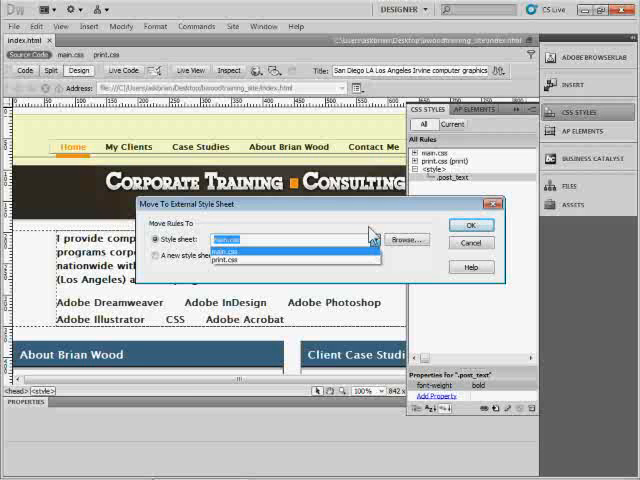
pyautogui.click(228, 252)
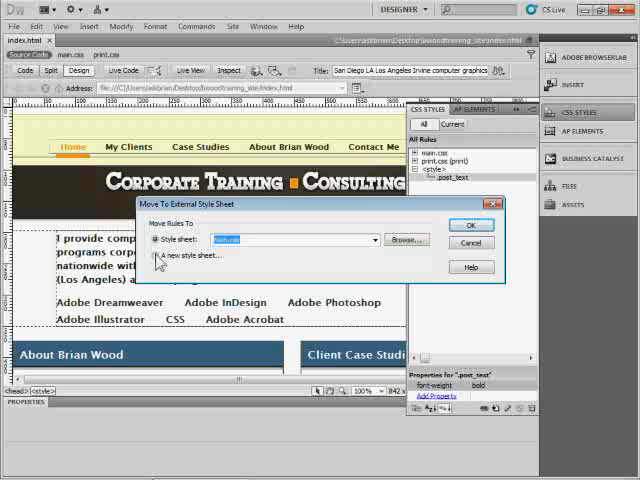
pyautogui.moveTo(280, 216)
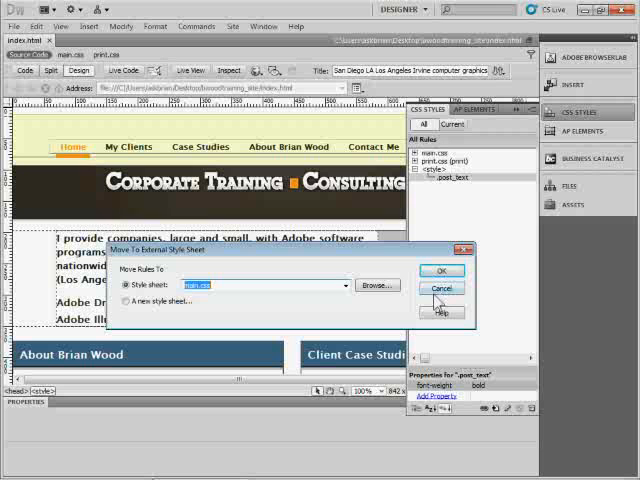
# Confirm the move and locate post_text in the expanded main.css rule list.
pyautogui.click(440, 270)
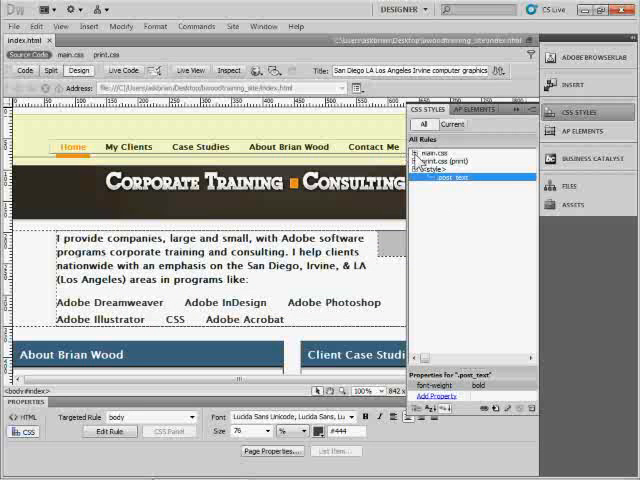
pyautogui.click(416, 154)
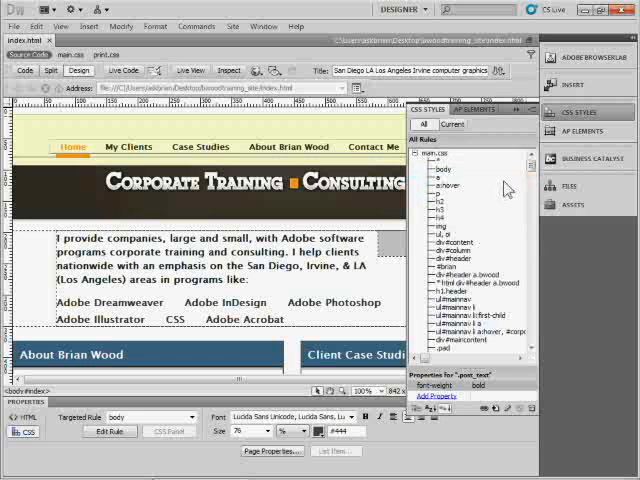
pyautogui.scroll(-3)
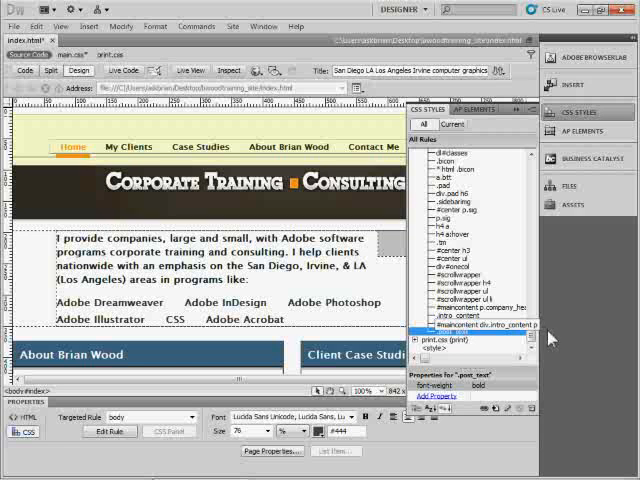
# Verify the <style> block is empty in code, then delete the embedded stylesheet.
pyautogui.click(450, 340)
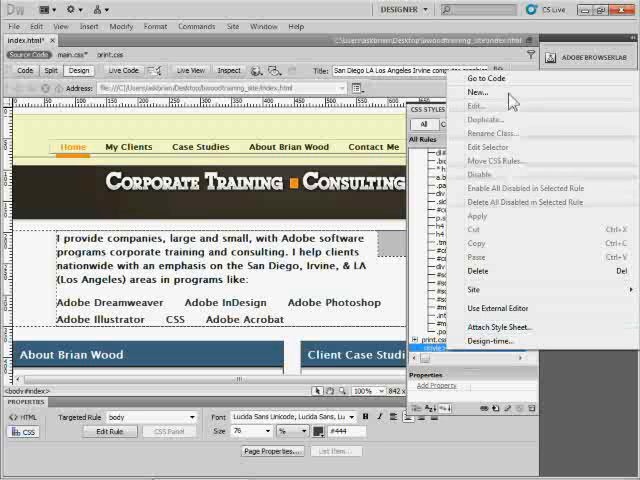
pyautogui.click(52, 70)
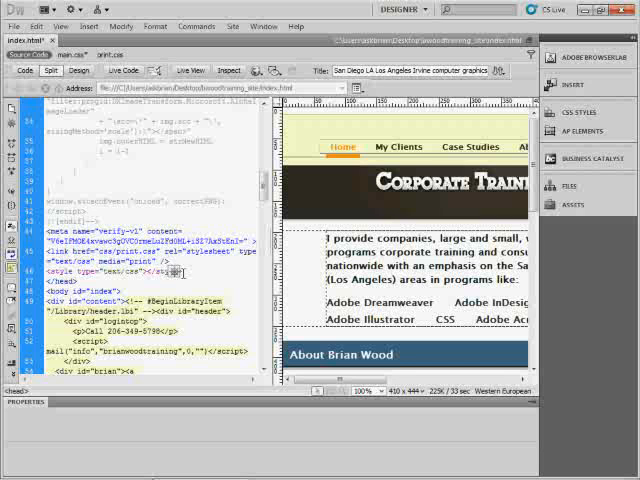
pyautogui.click(80, 70)
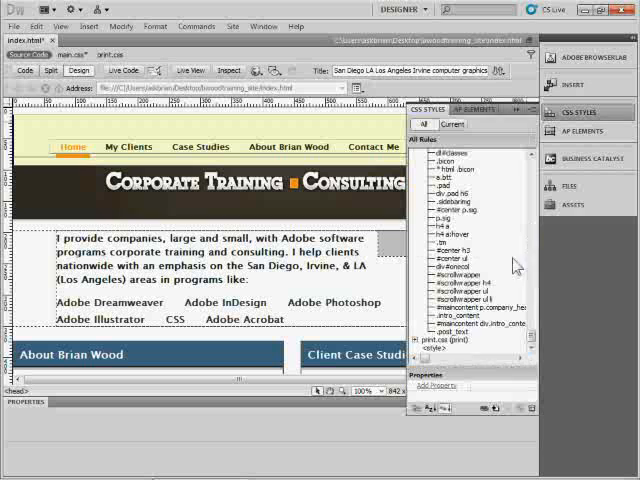
pyautogui.click(440, 348)
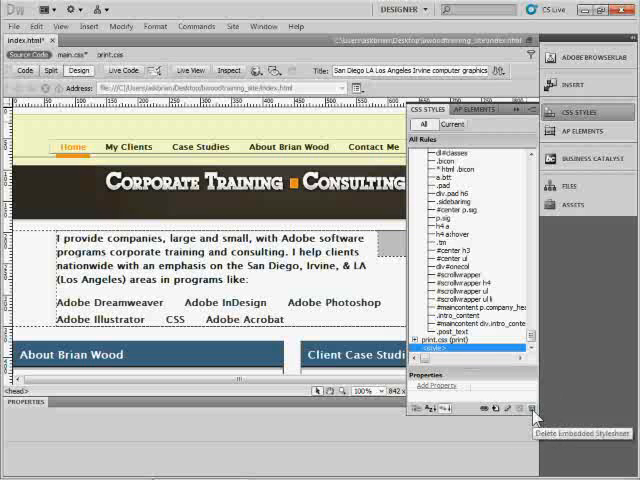
pyautogui.click(428, 360)
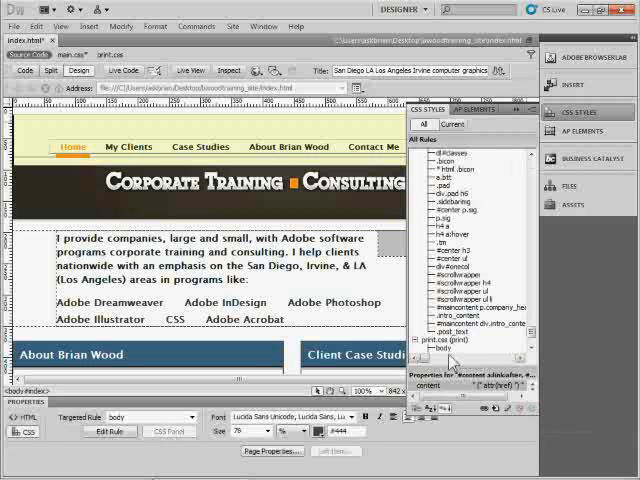